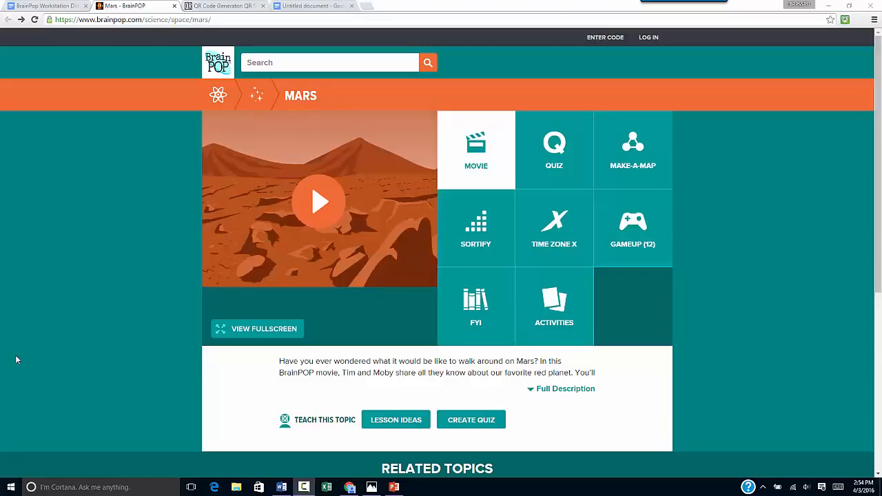
mouse_move(55, 297)
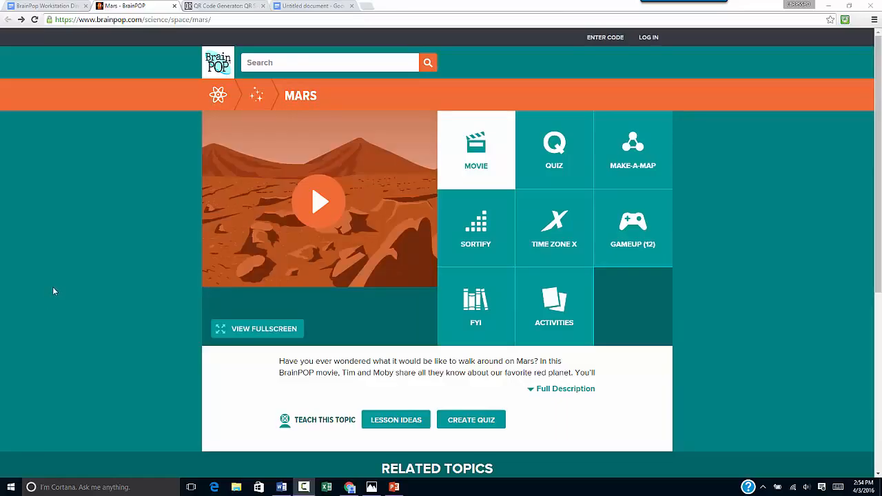
mouse_move(80, 258)
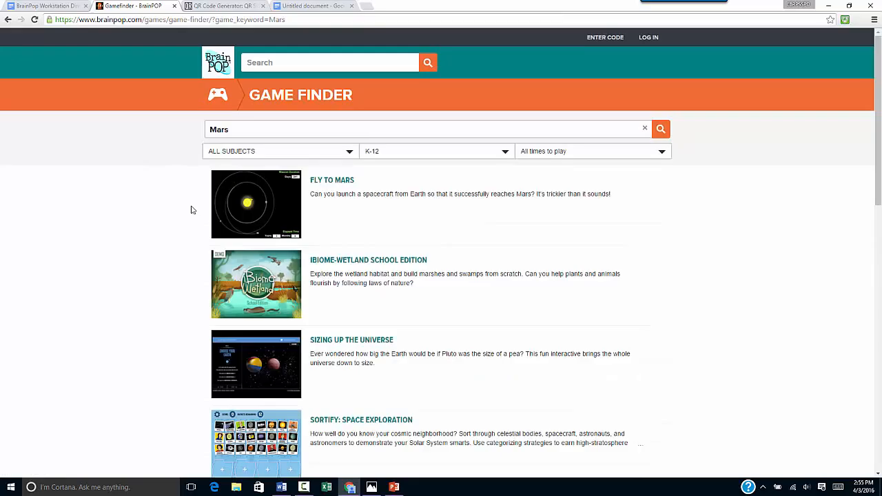
Scroll the Mars Game Finder results to see games like Fly to Mars and Sizing Up the Universe
scroll(down, 3)
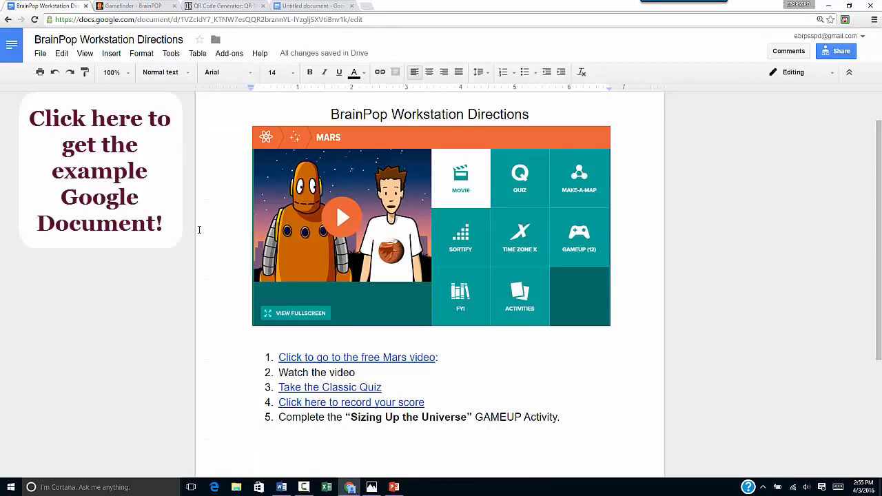
Scroll through the BrainPop Workstation Directions doc to review its five numbered steps
scroll(down, 3)
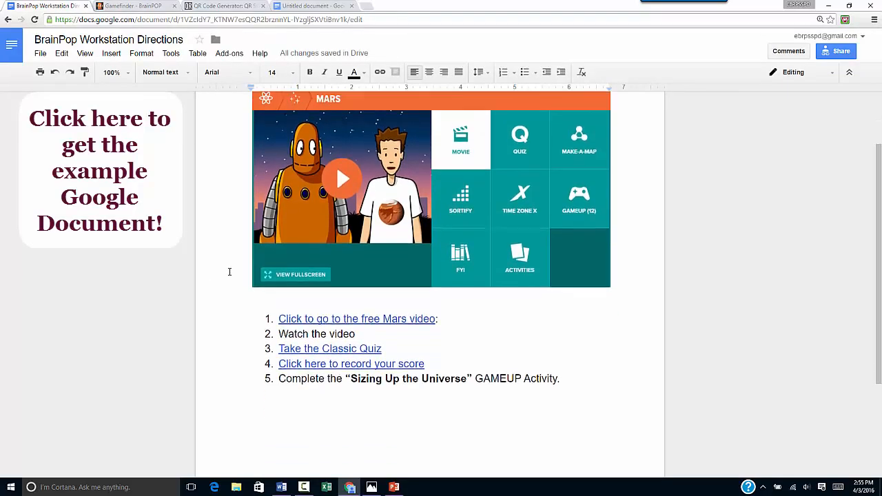
scroll(down, 3)
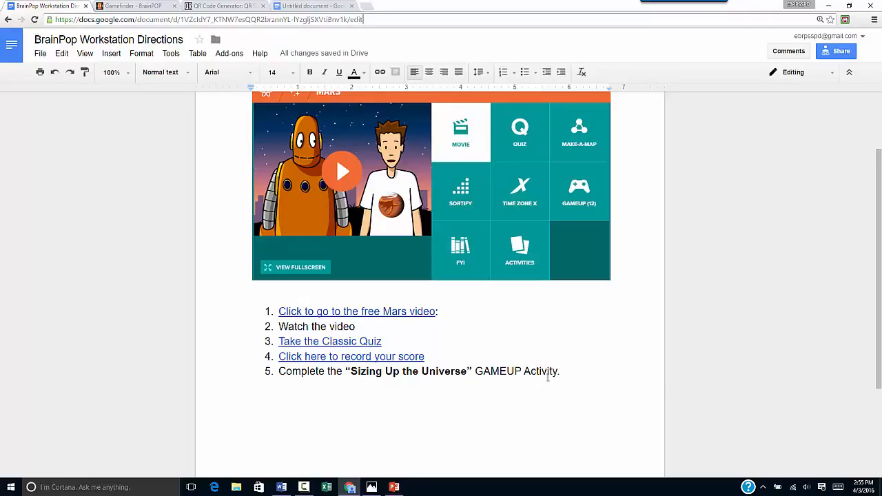
mouse_move(199, 232)
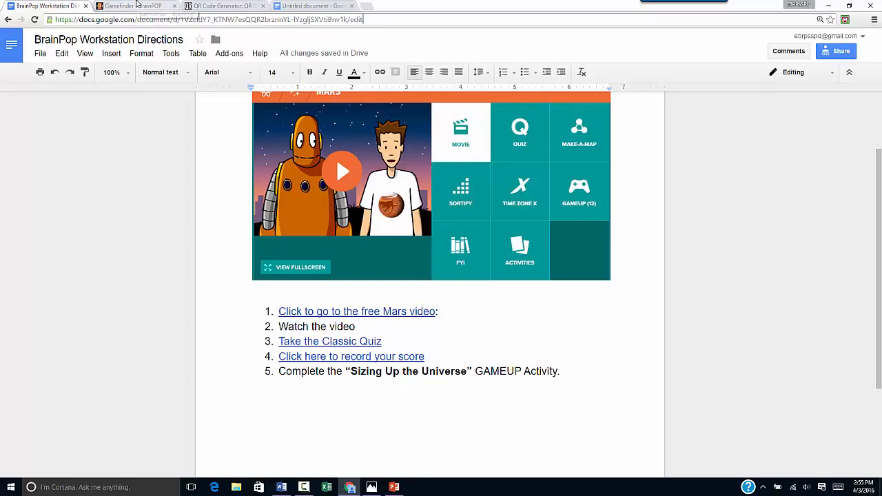
Return to the Mars Game Finder results, then move to the QR Stuff generator page
click(131, 6)
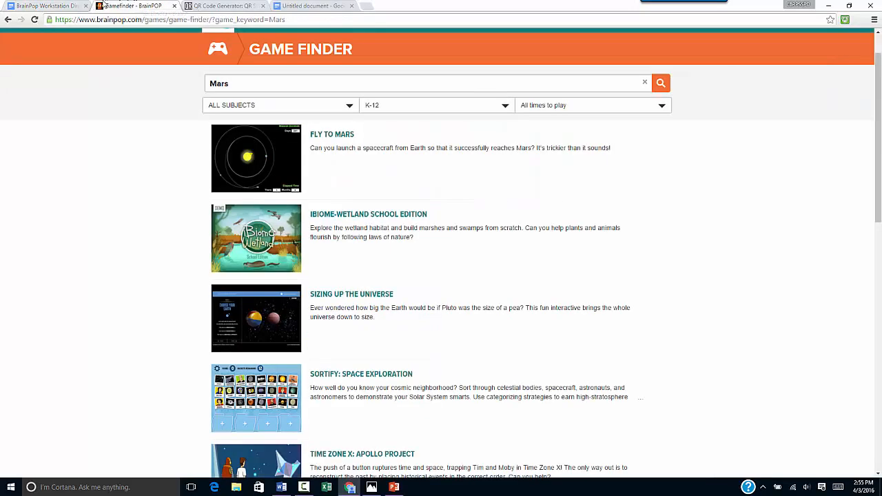
mouse_move(227, 5)
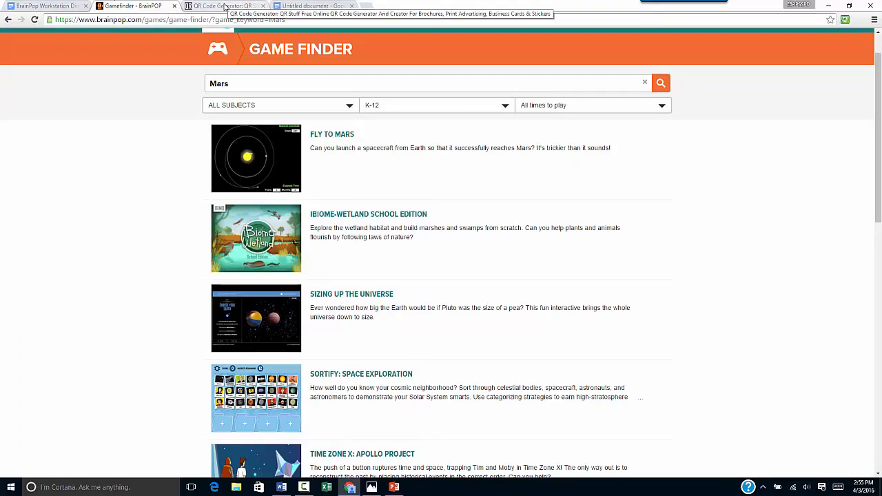
click(220, 6)
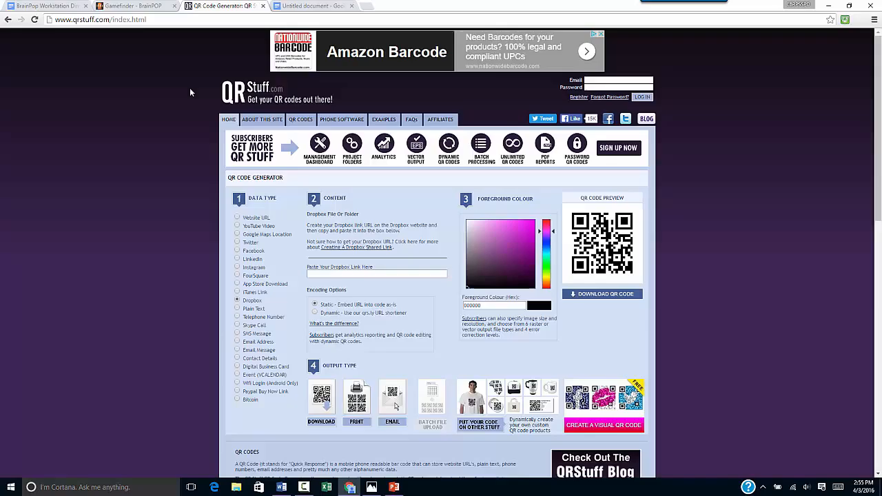
mouse_move(209, 201)
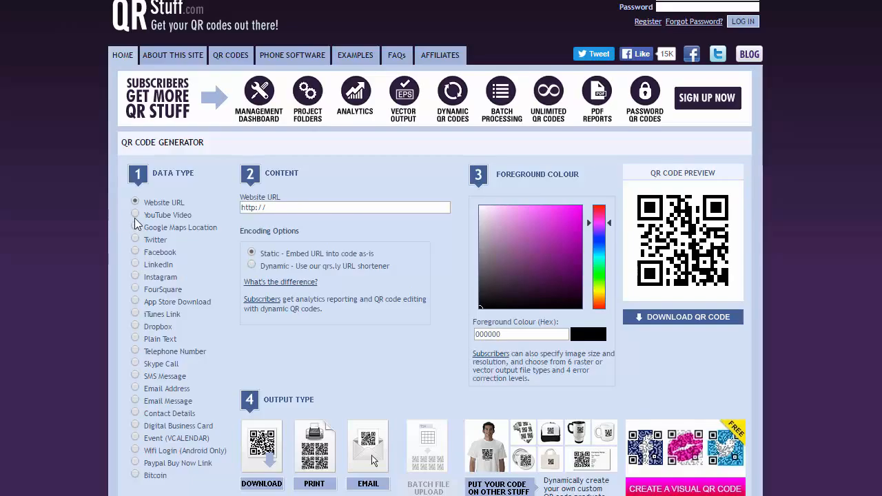
Try YouTube, Google Maps and Dropbox data types, then settle on Website URL
click(135, 215)
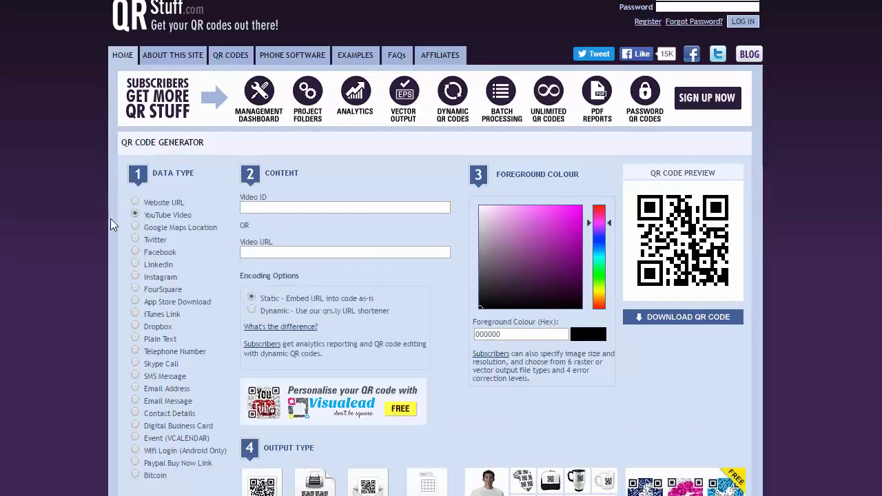
mouse_move(218, 215)
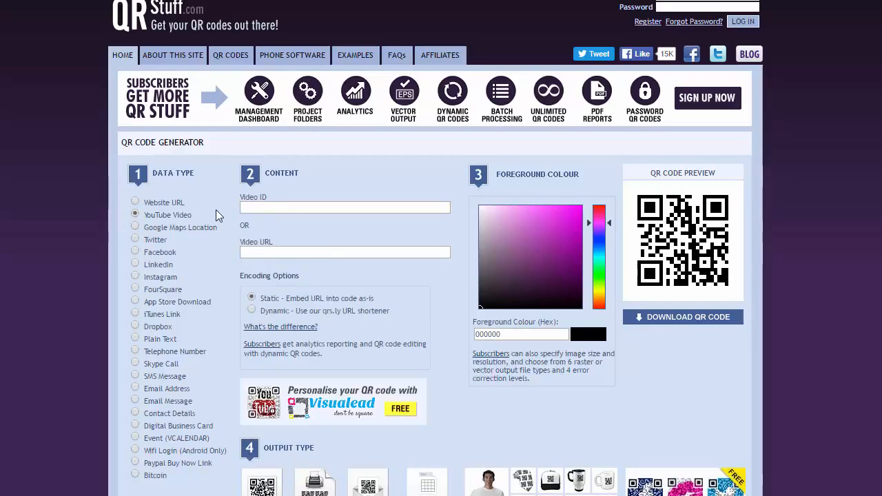
mouse_move(100, 222)
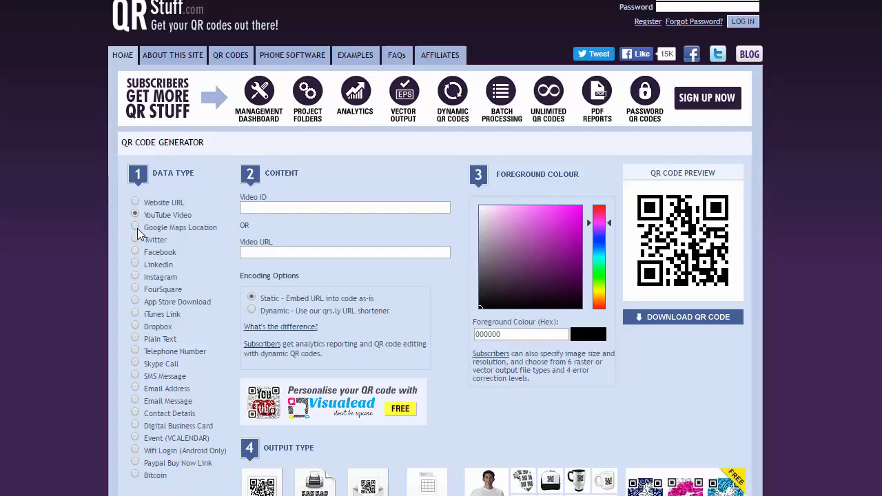
click(135, 226)
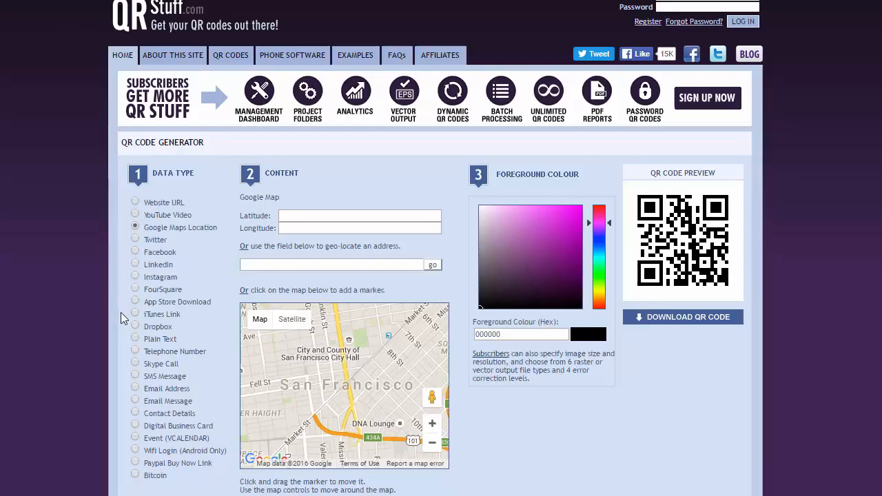
click(135, 327)
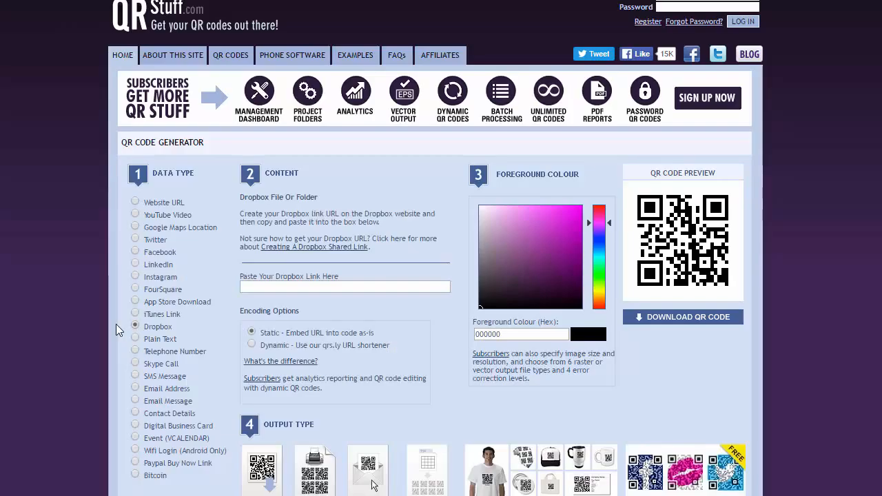
click(135, 201)
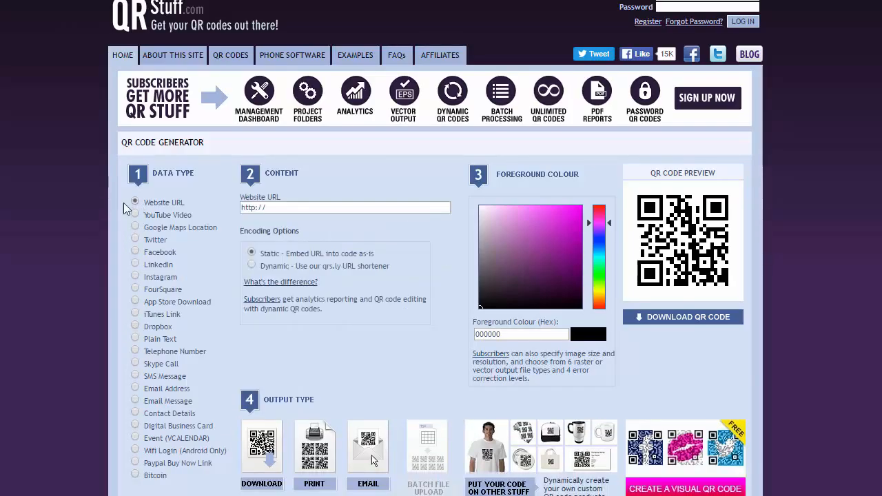
mouse_move(108, 188)
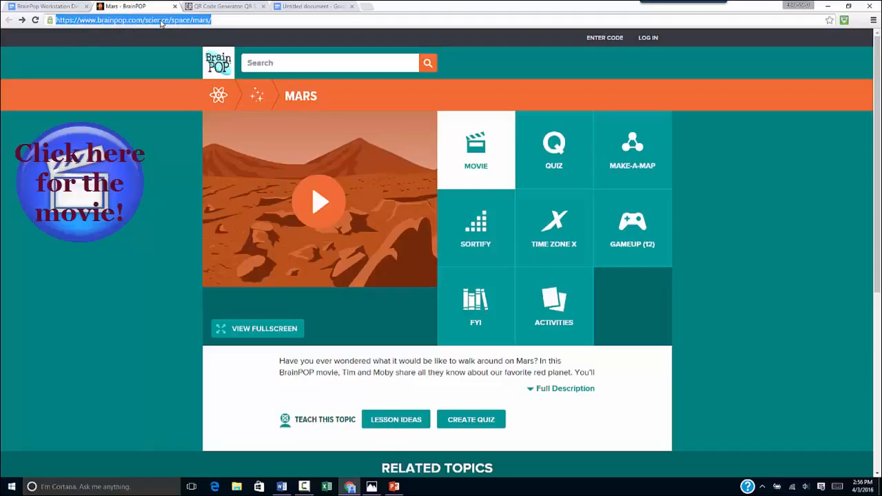
Copy the BrainPOP Mars page address and bring it over to the QR Stuff page
right_click(131, 19)
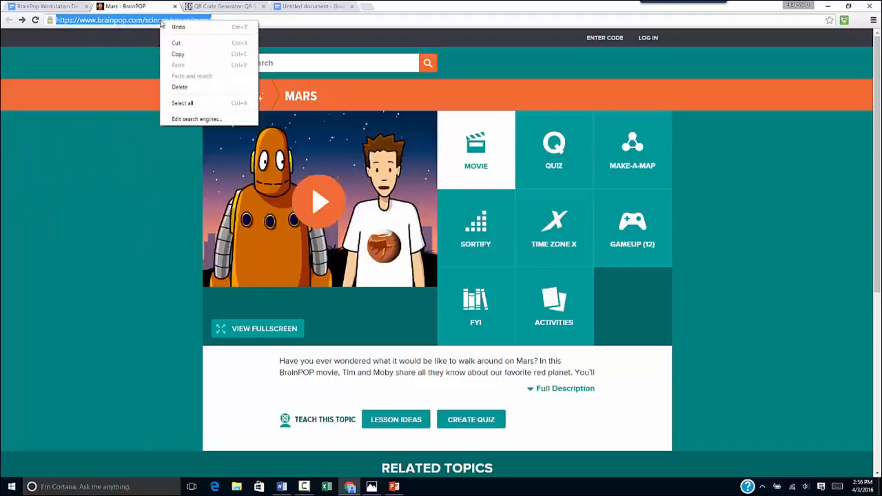
click(158, 72)
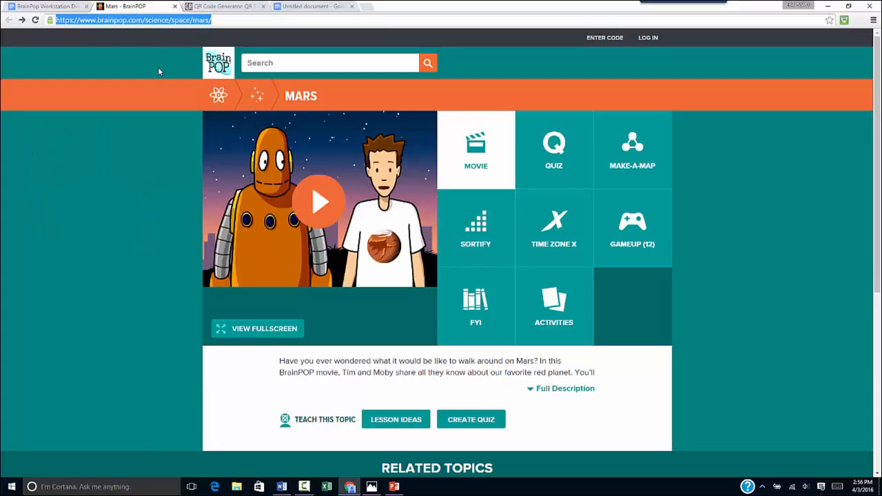
click(221, 5)
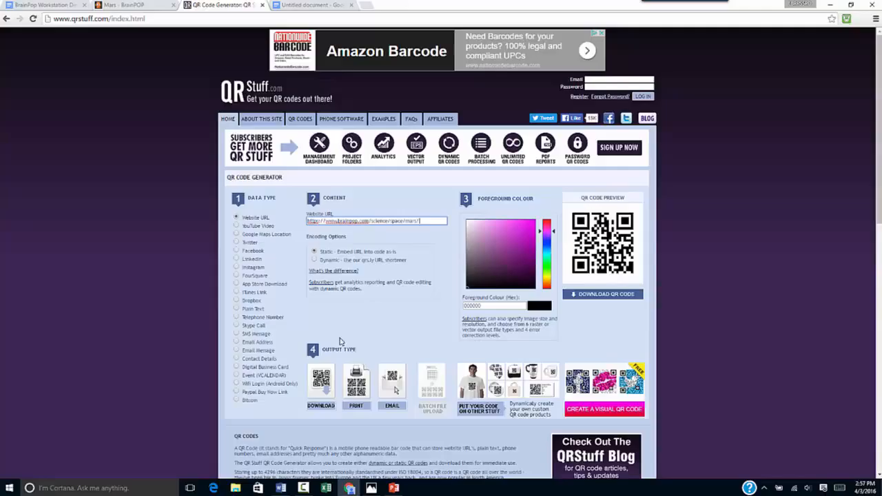
mouse_move(395, 335)
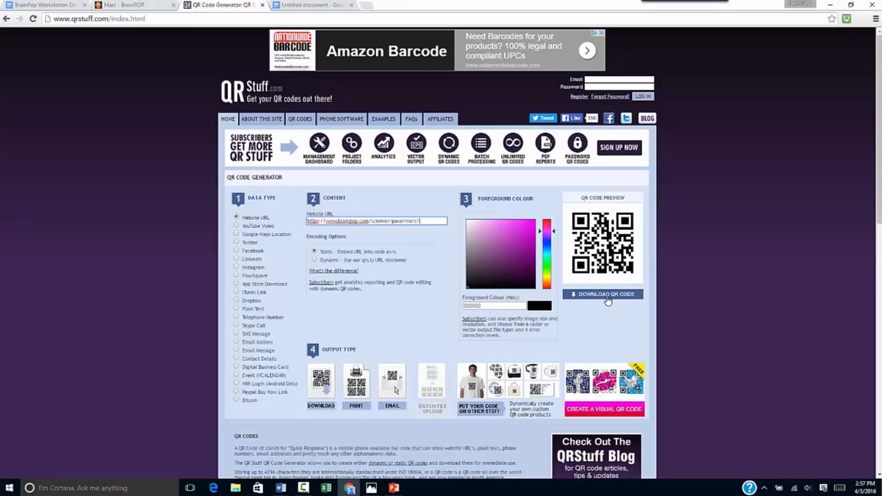
Download the QR code encoding the BrainPOP Mars page address as a PNG
click(603, 295)
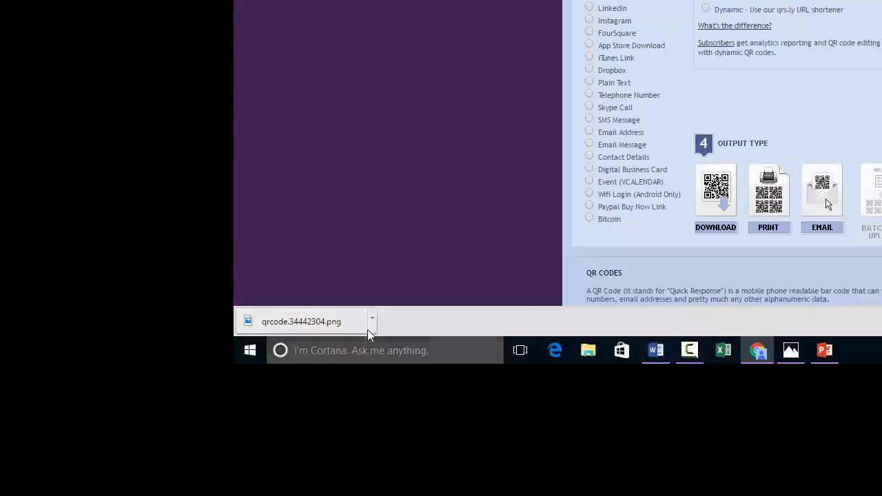
mouse_move(372, 321)
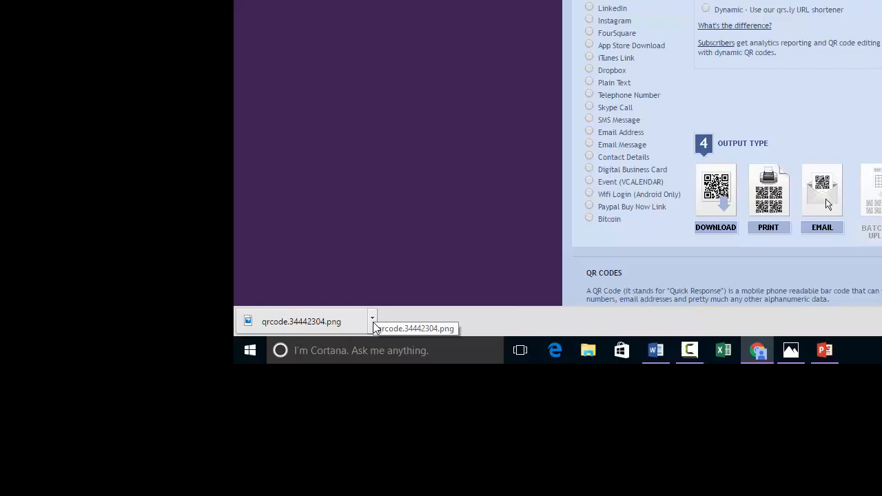
Open the downloaded qrcode .png from Chrome's download bar into Photos
click(372, 317)
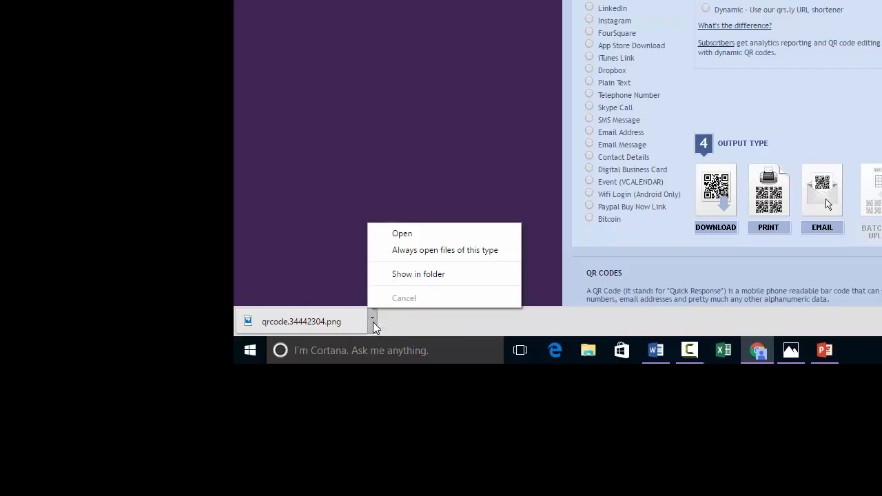
click(403, 233)
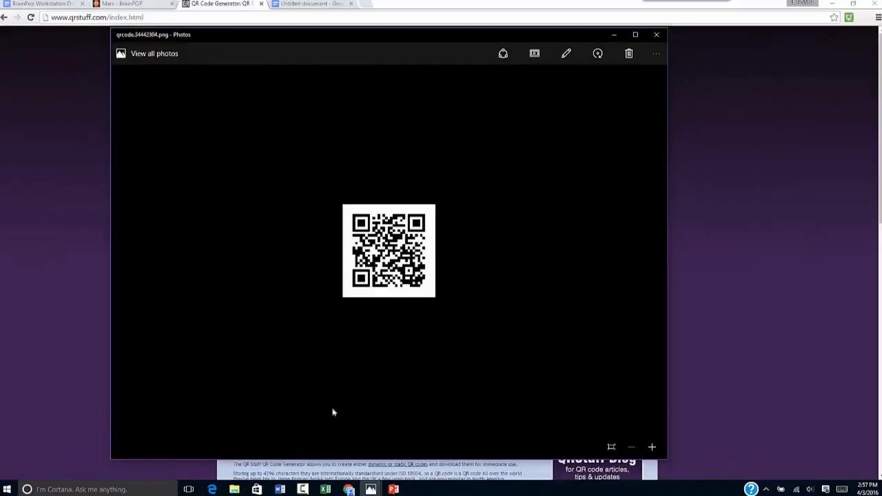
mouse_move(317, 239)
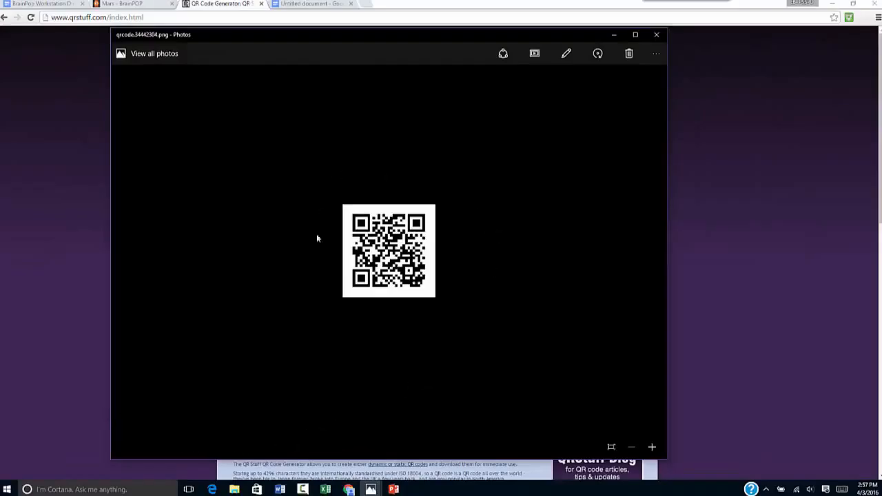
mouse_move(351, 264)
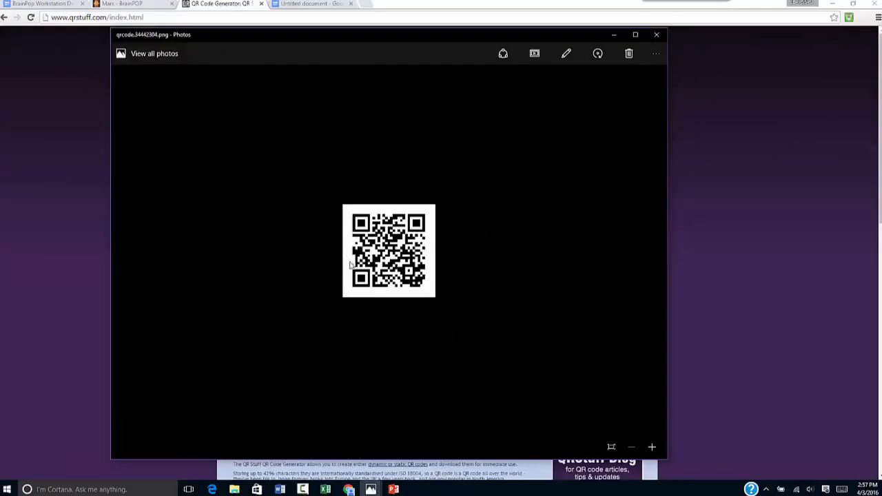
mouse_move(279, 238)
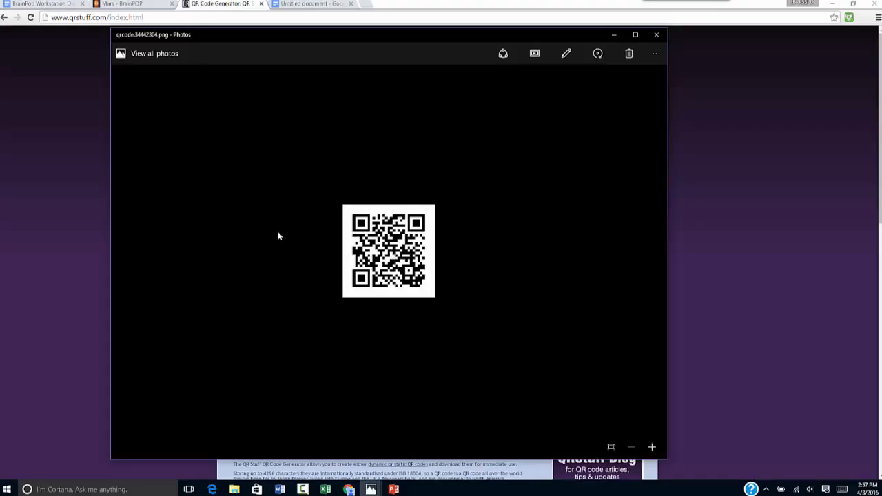
Copy the QR code image in Photos for pasting into the blank Google Doc
right_click(389, 251)
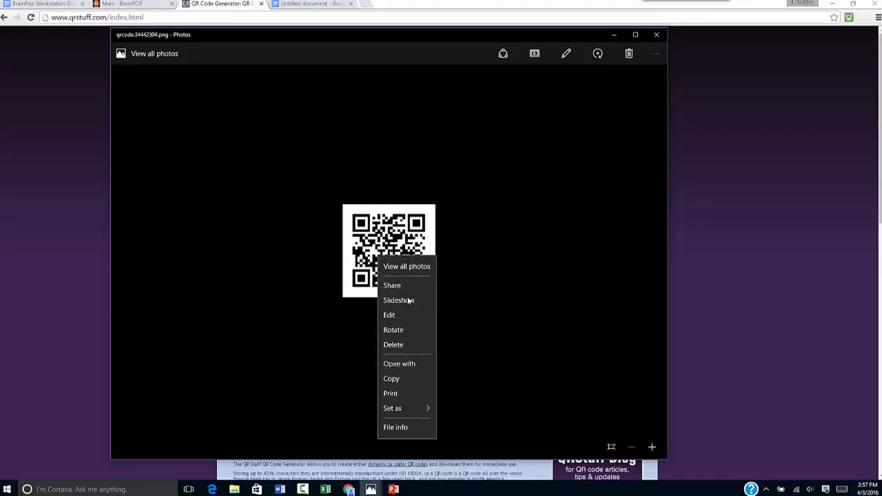
mouse_move(411, 378)
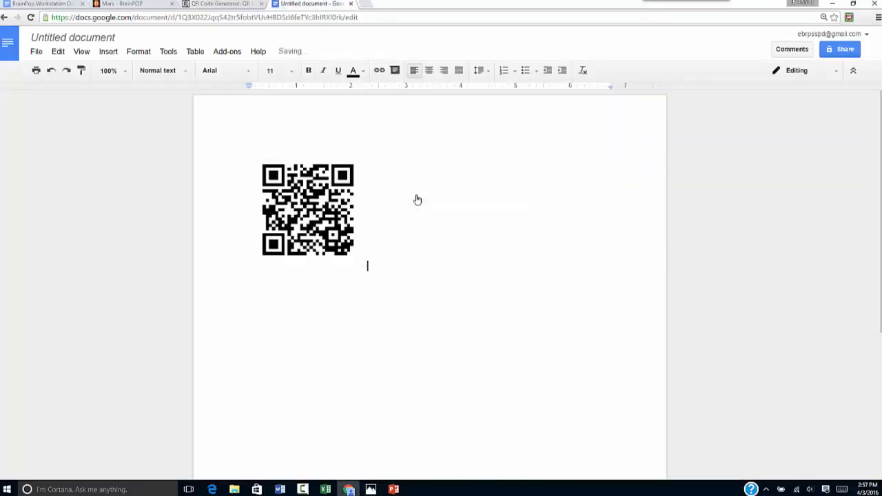
click(394, 490)
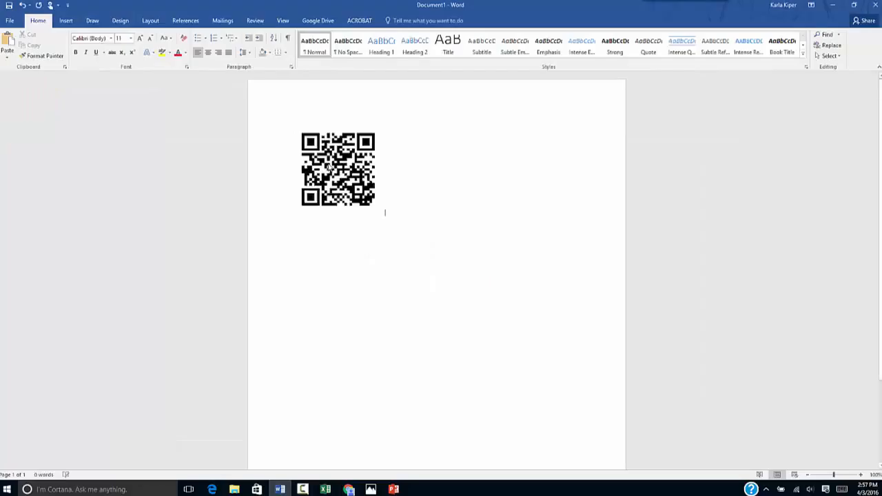
mouse_move(339, 232)
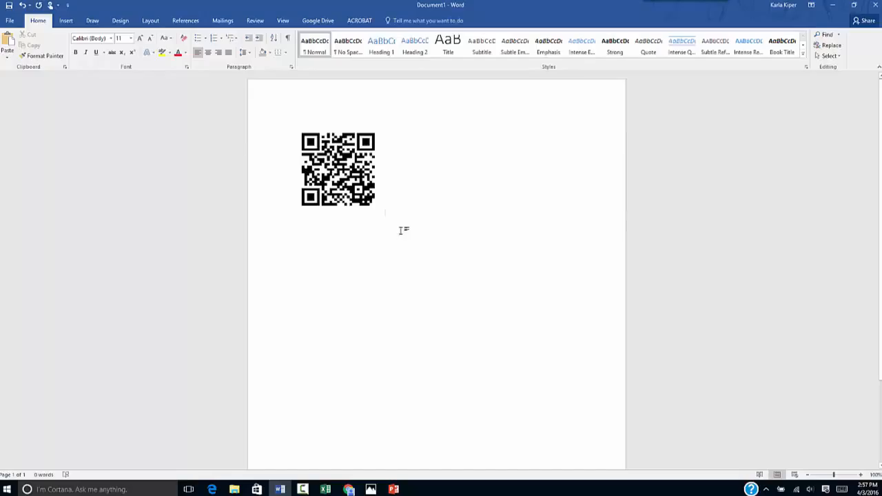
mouse_move(394, 360)
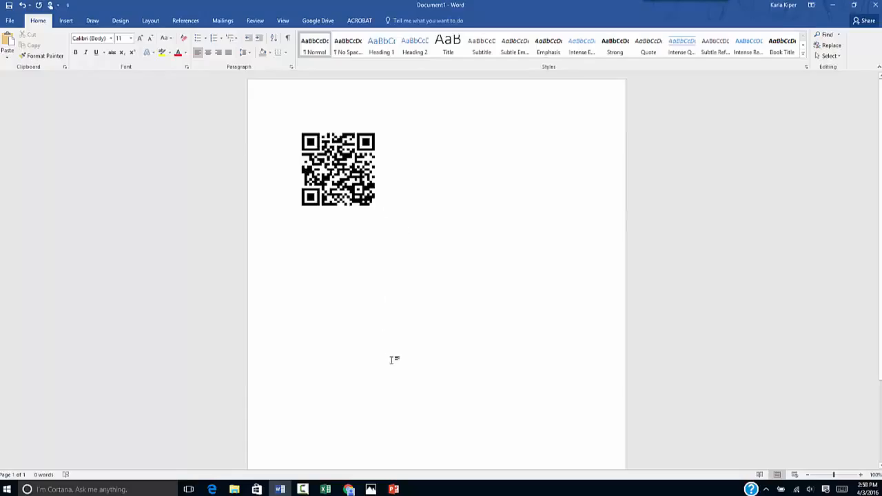
mouse_move(412, 237)
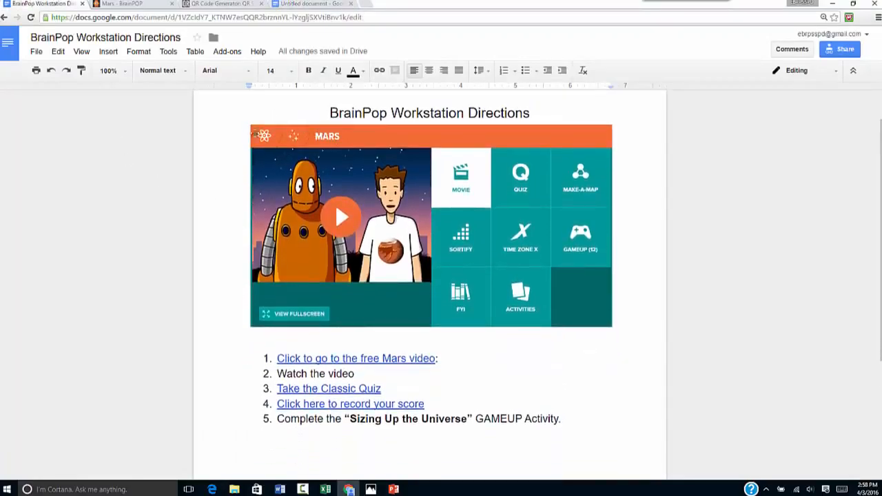
mouse_move(635, 267)
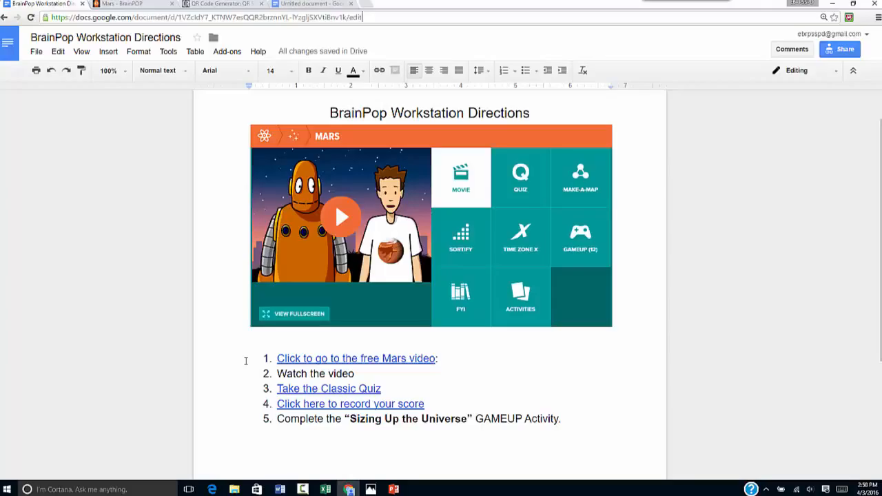
mouse_move(252, 358)
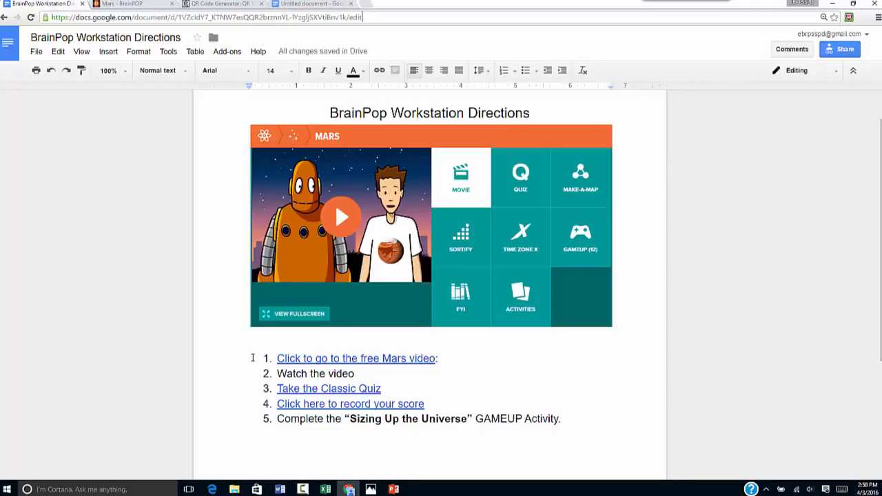
mouse_move(251, 397)
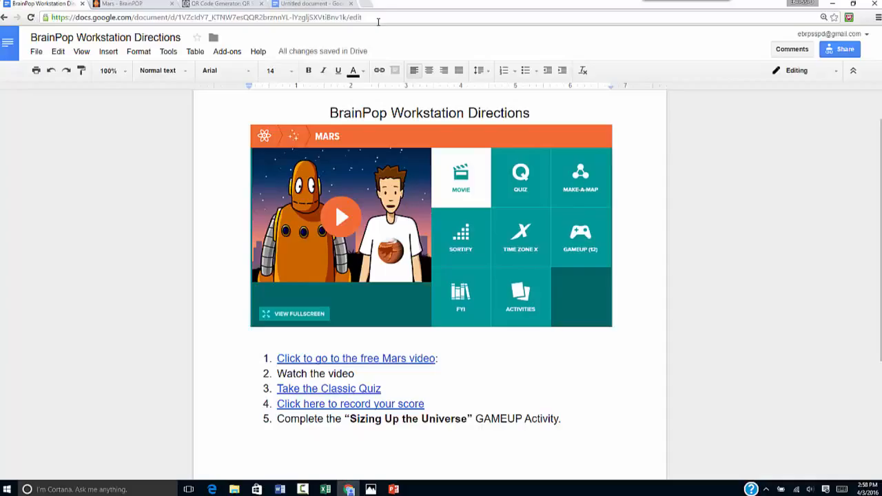
Set the directions doc's sharing to Anyone with the link can view and select its address
click(200, 17)
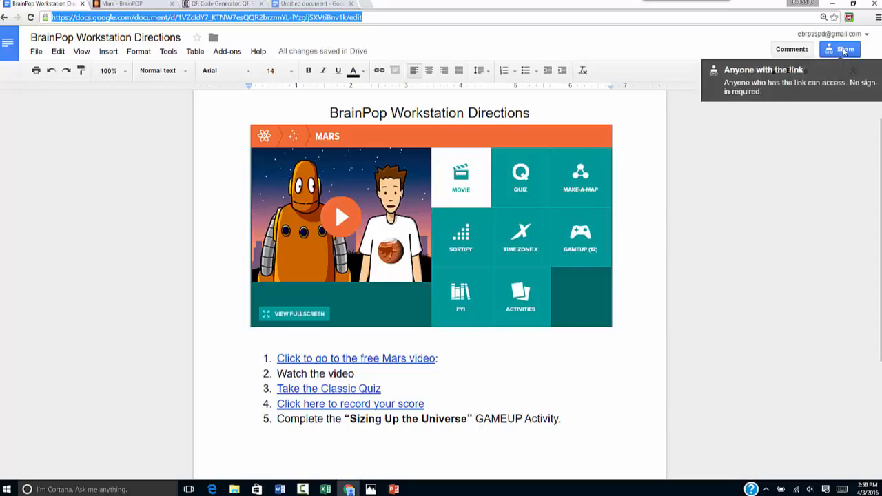
click(840, 49)
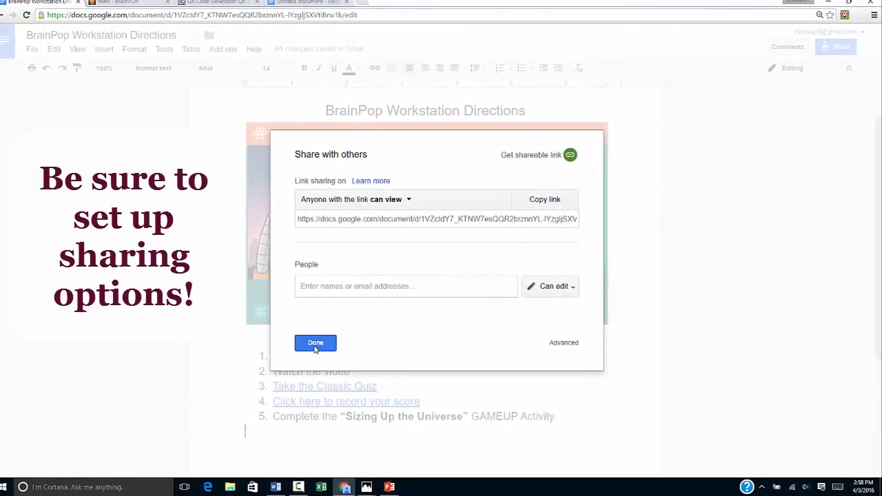
click(315, 342)
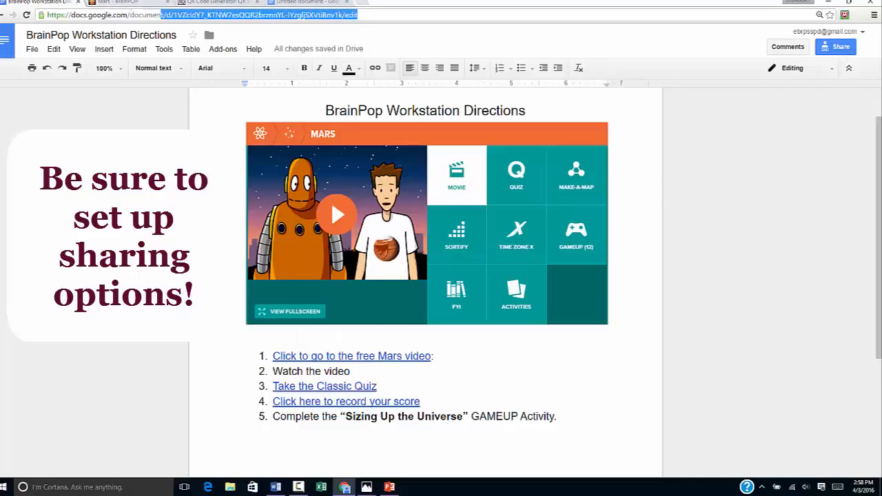
Paste the Workstation Directions Google Docs link into QRStuff's Website URL field
right_click(207, 14)
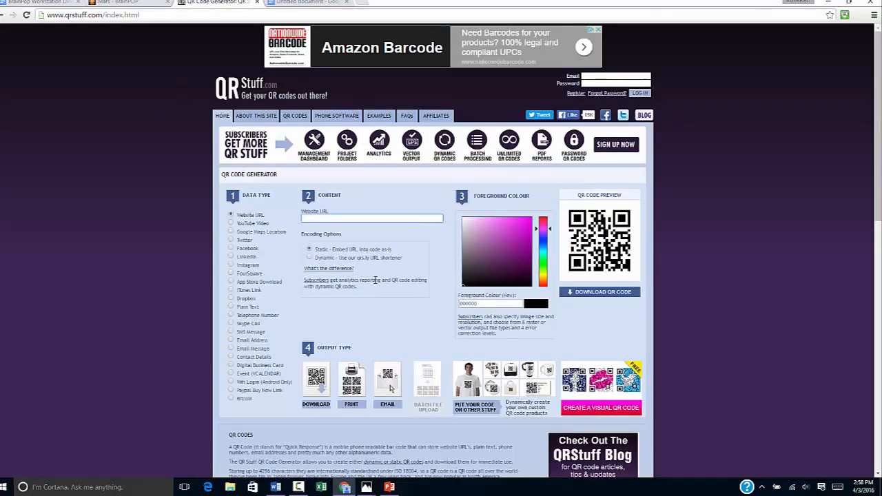
right_click(373, 218)
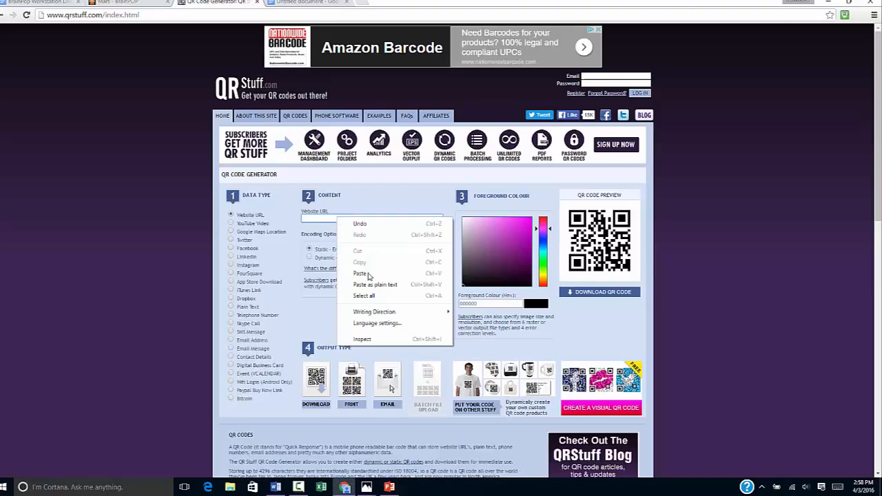
click(360, 273)
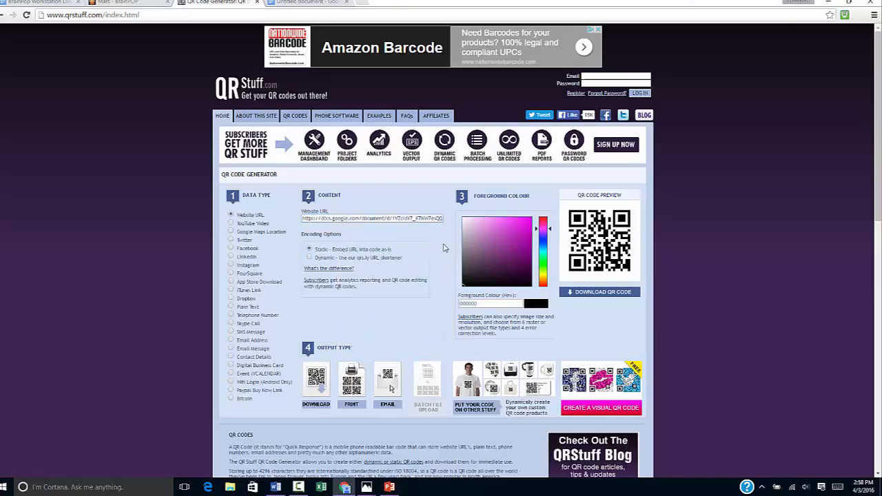
mouse_move(444, 305)
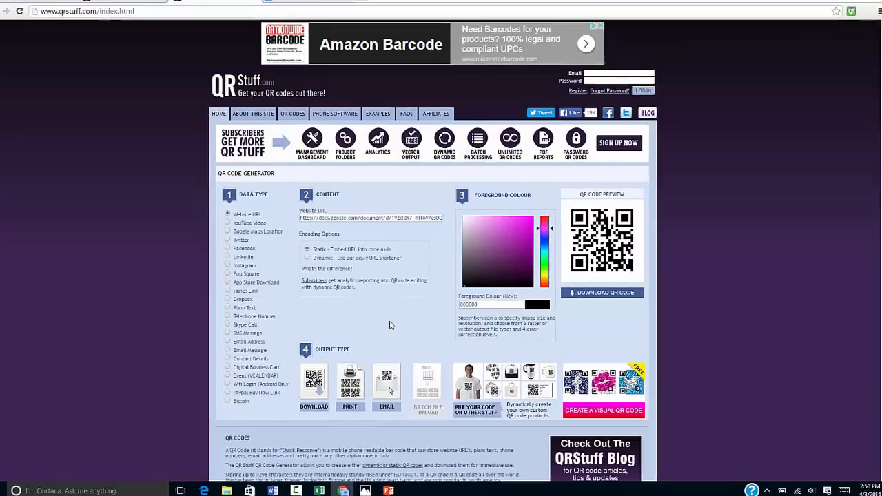
scroll(down, 3)
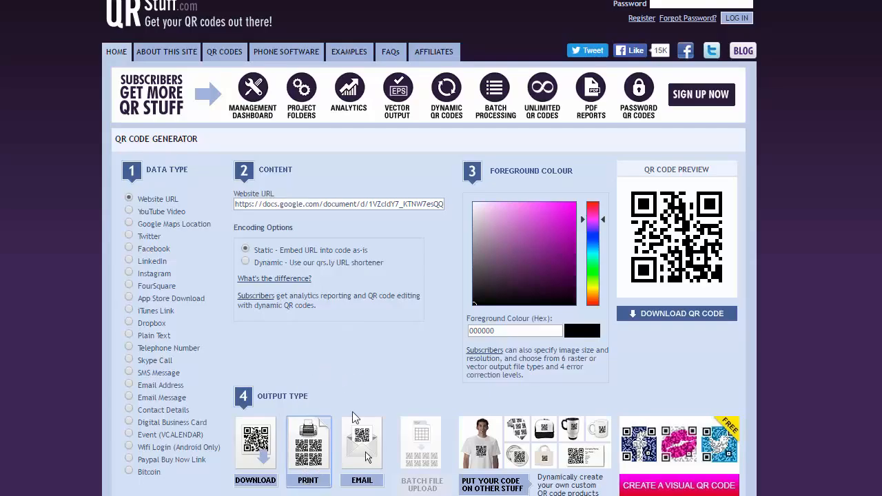
Choose Print as the QRStuff output type and reveal the Avery label template grids with the PDF download link
click(309, 452)
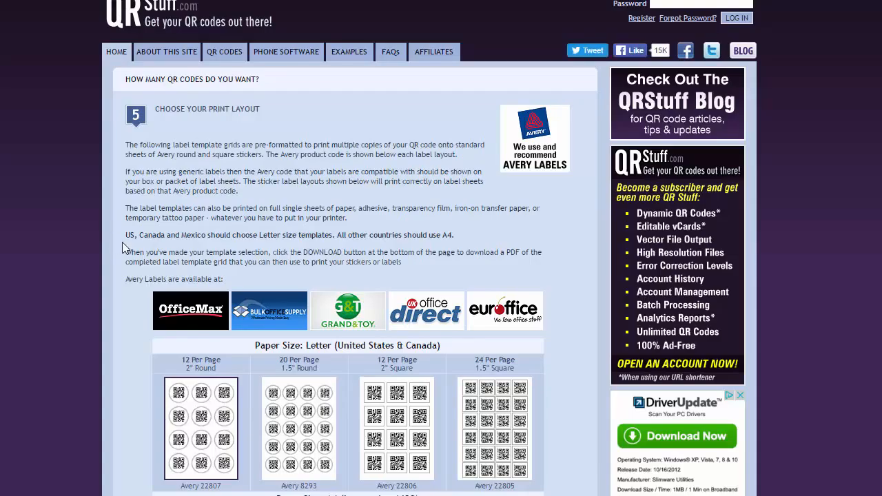
scroll(down, 3)
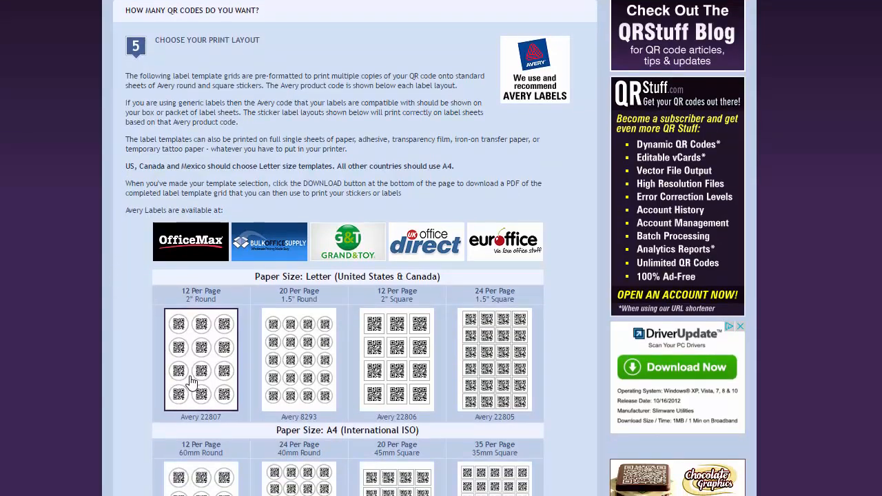
mouse_move(193, 372)
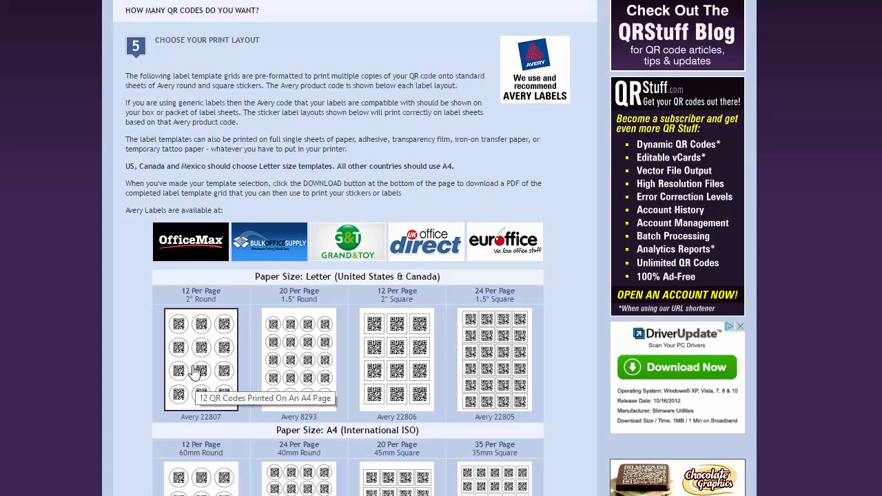
scroll(down, 3)
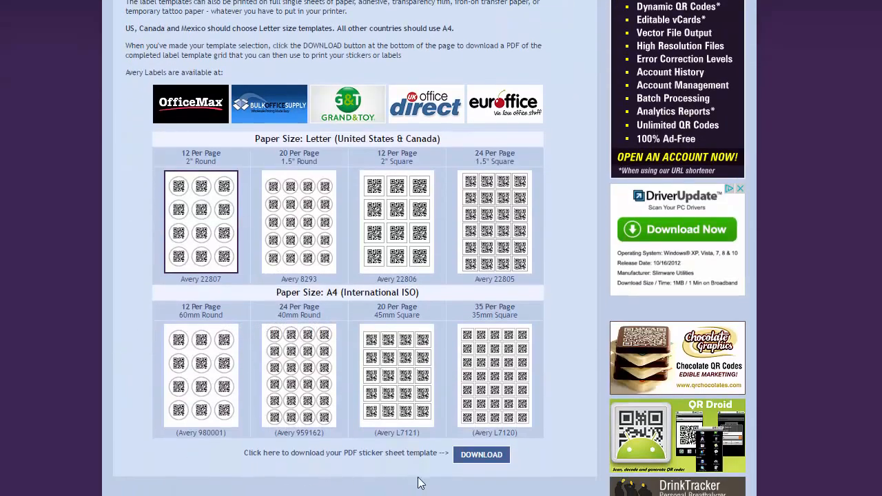
mouse_move(482, 455)
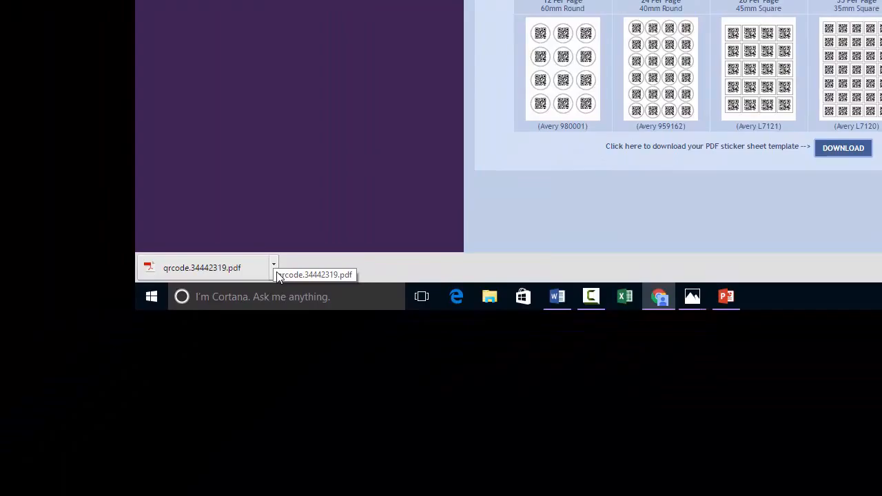
View the downloaded qrcode sticker-sheet PDF, check the Directions doc, and return to the QR Stuff page
click(201, 268)
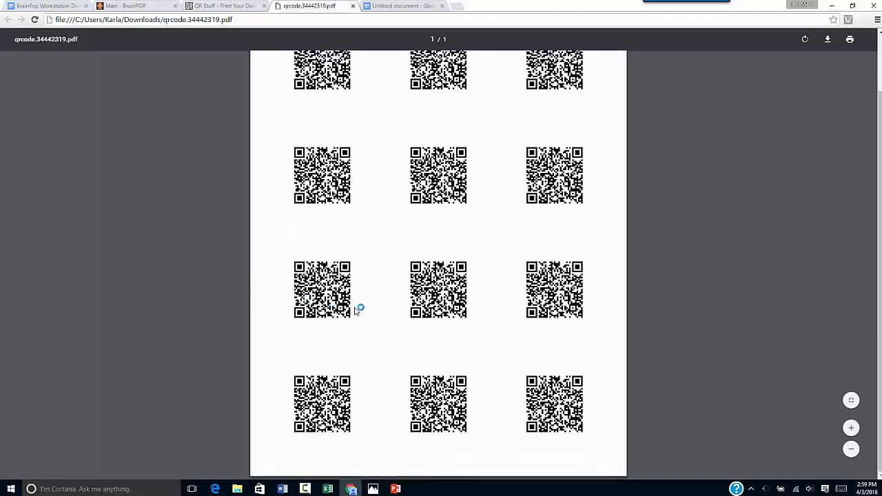
scroll(down, 3)
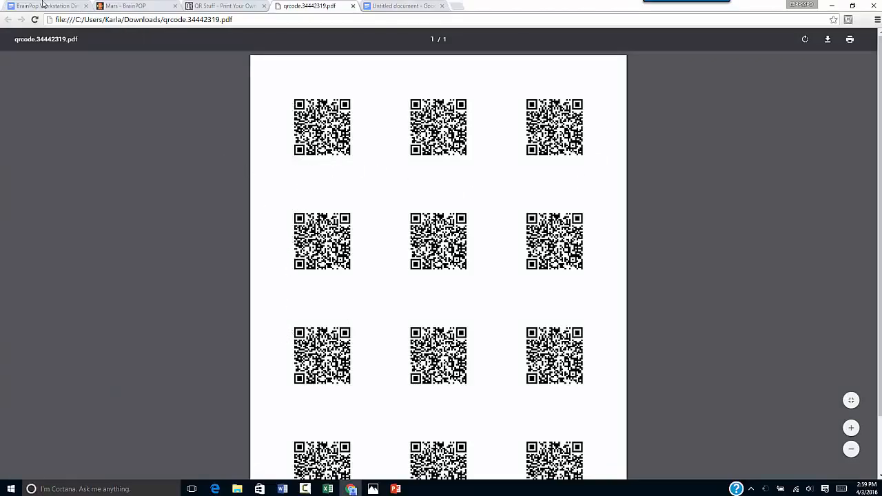
click(400, 6)
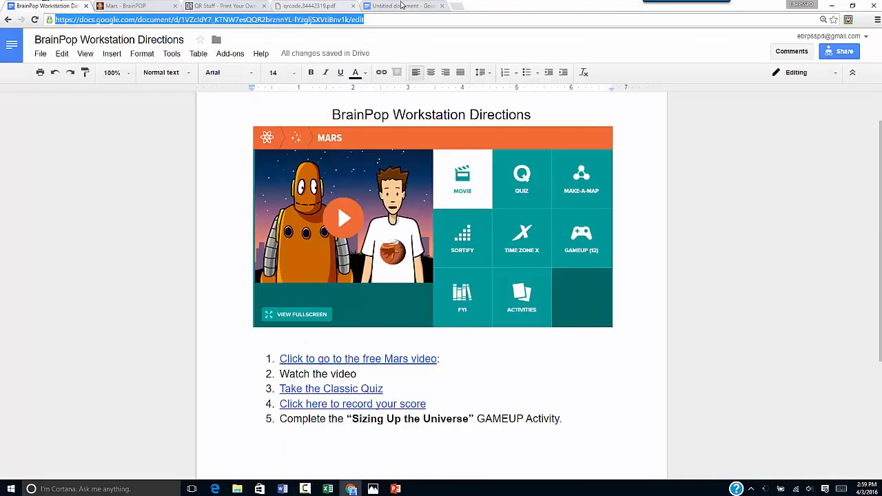
click(221, 5)
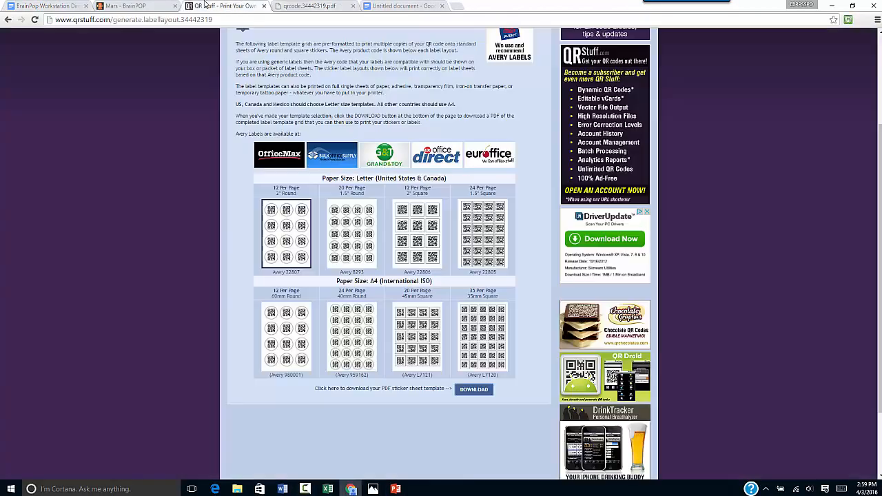